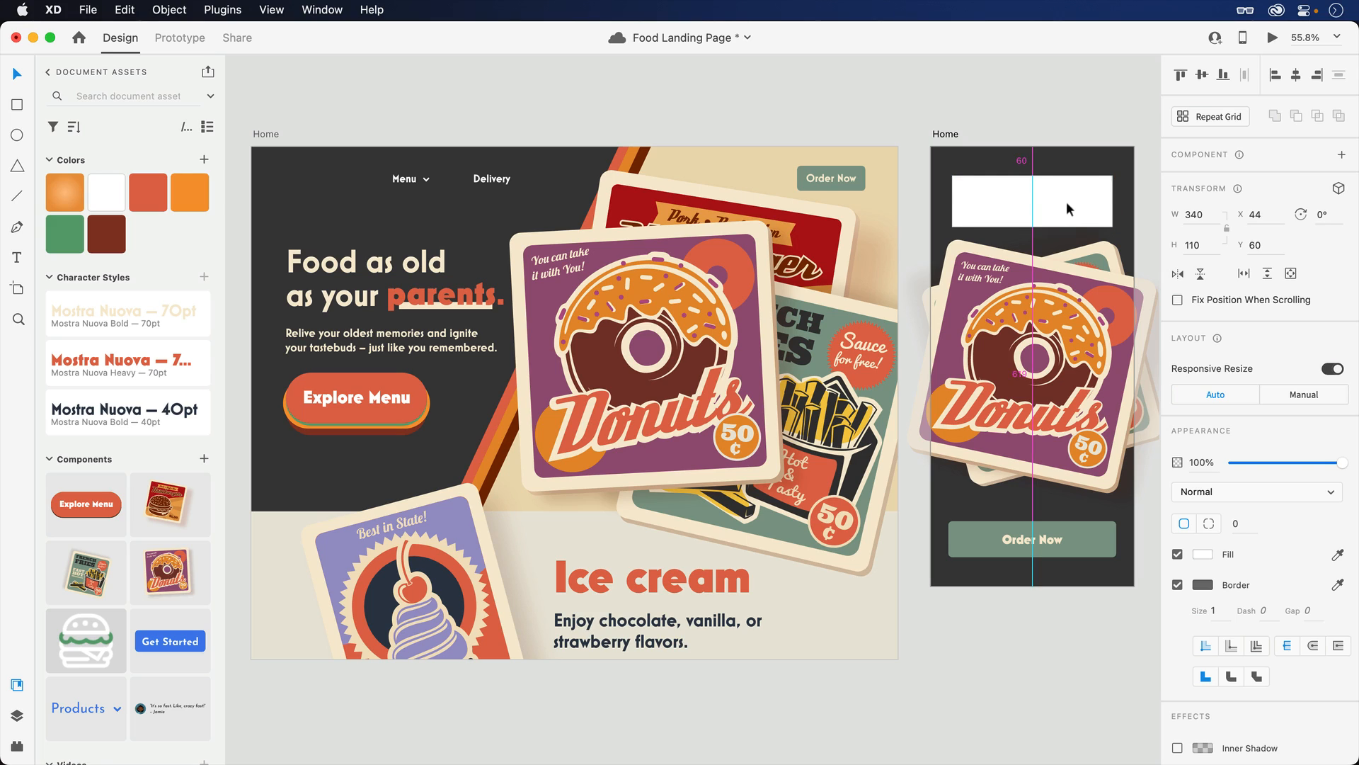
- Start a blank logo and apply The Doughnut Shack template from the earlier 'Donut' search
click(1176, 585)
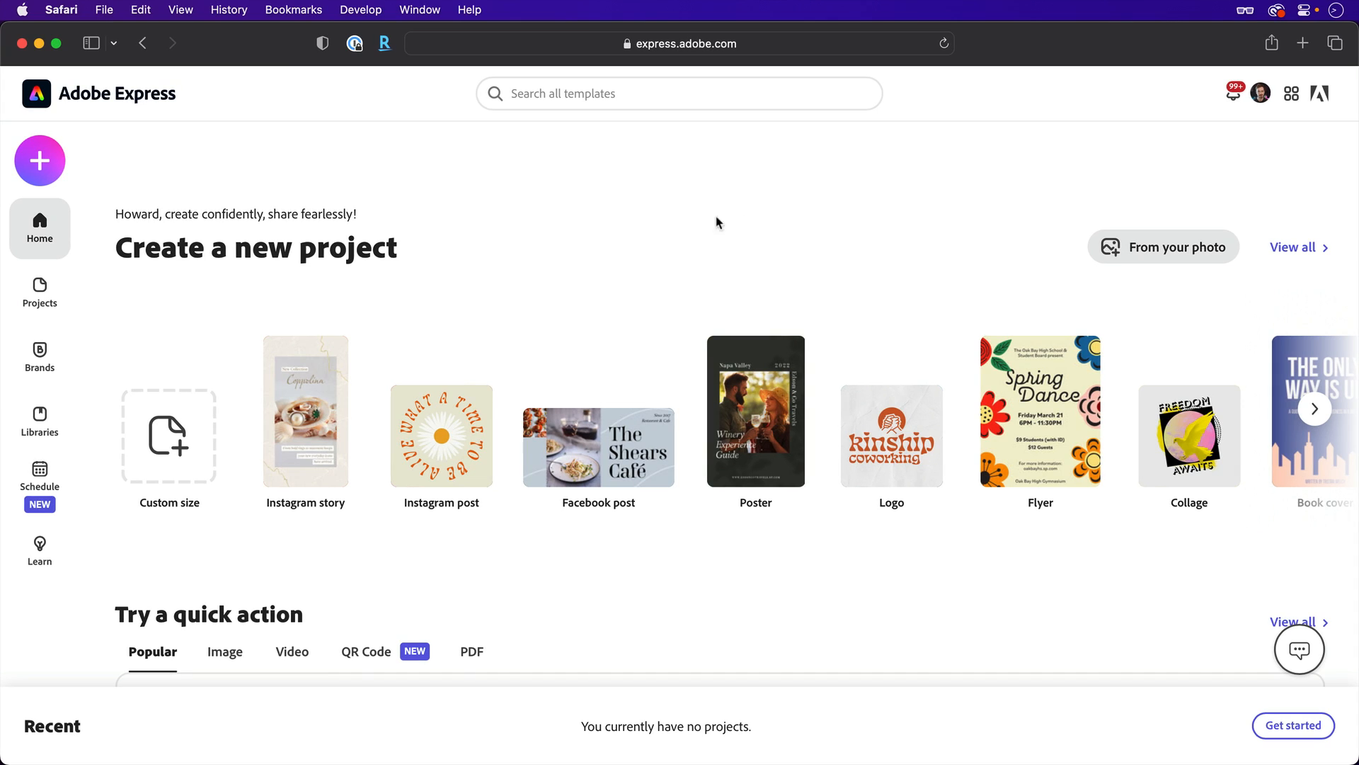
mouse_move(890, 436)
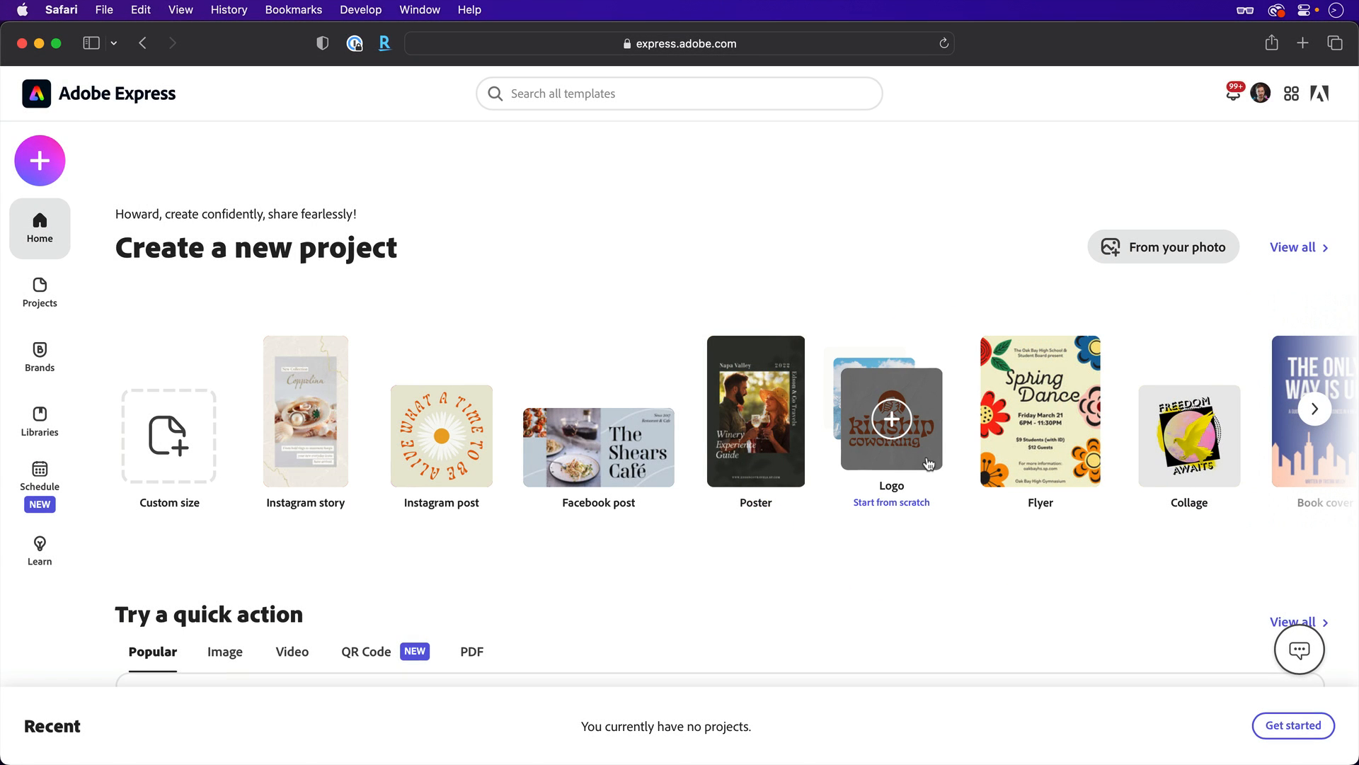
click(890, 412)
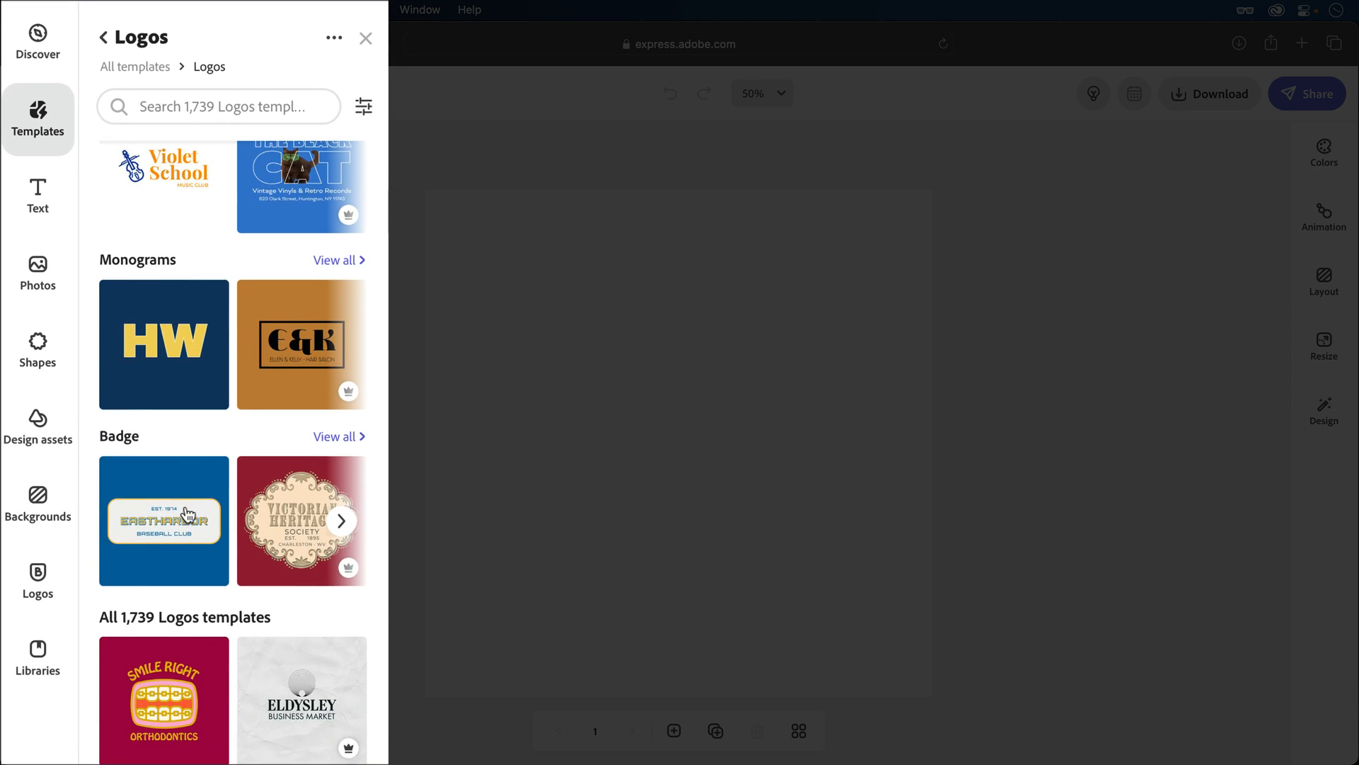
click(218, 106)
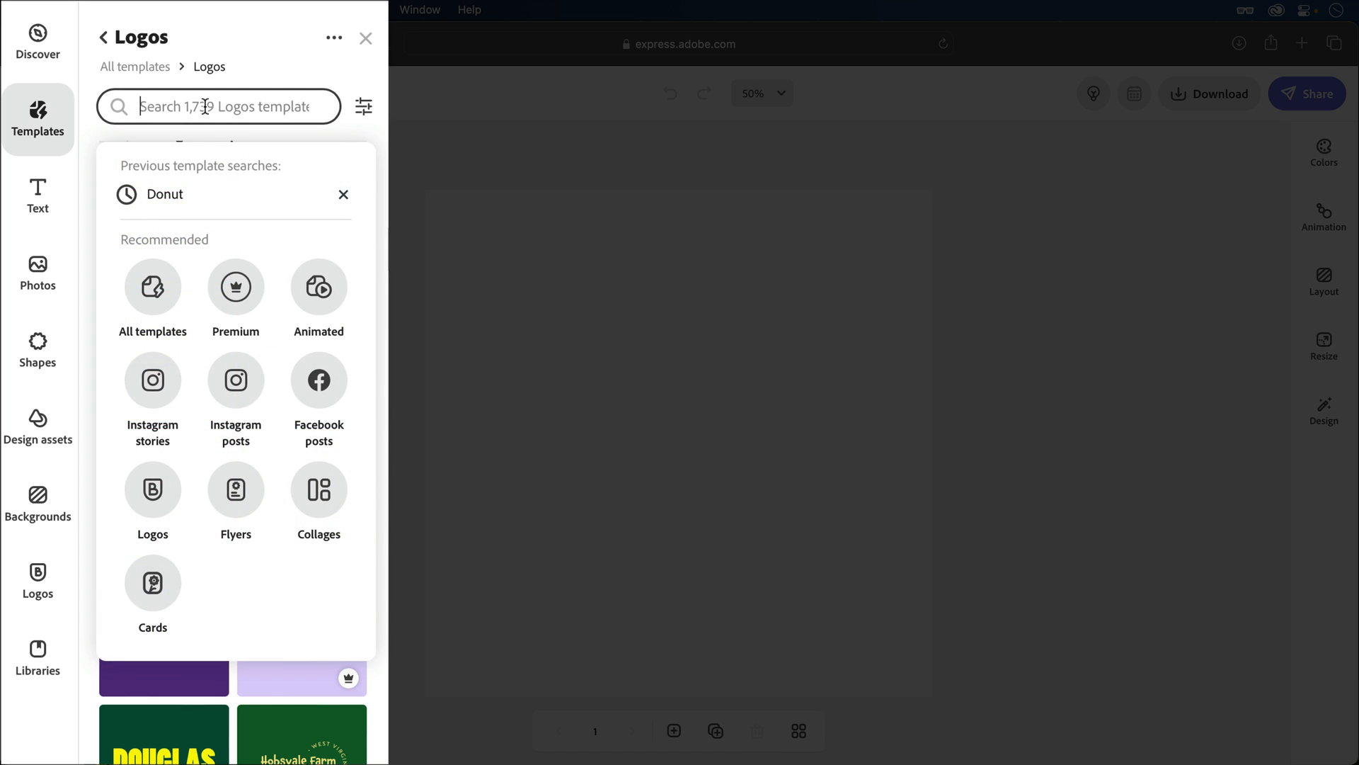
click(164, 194)
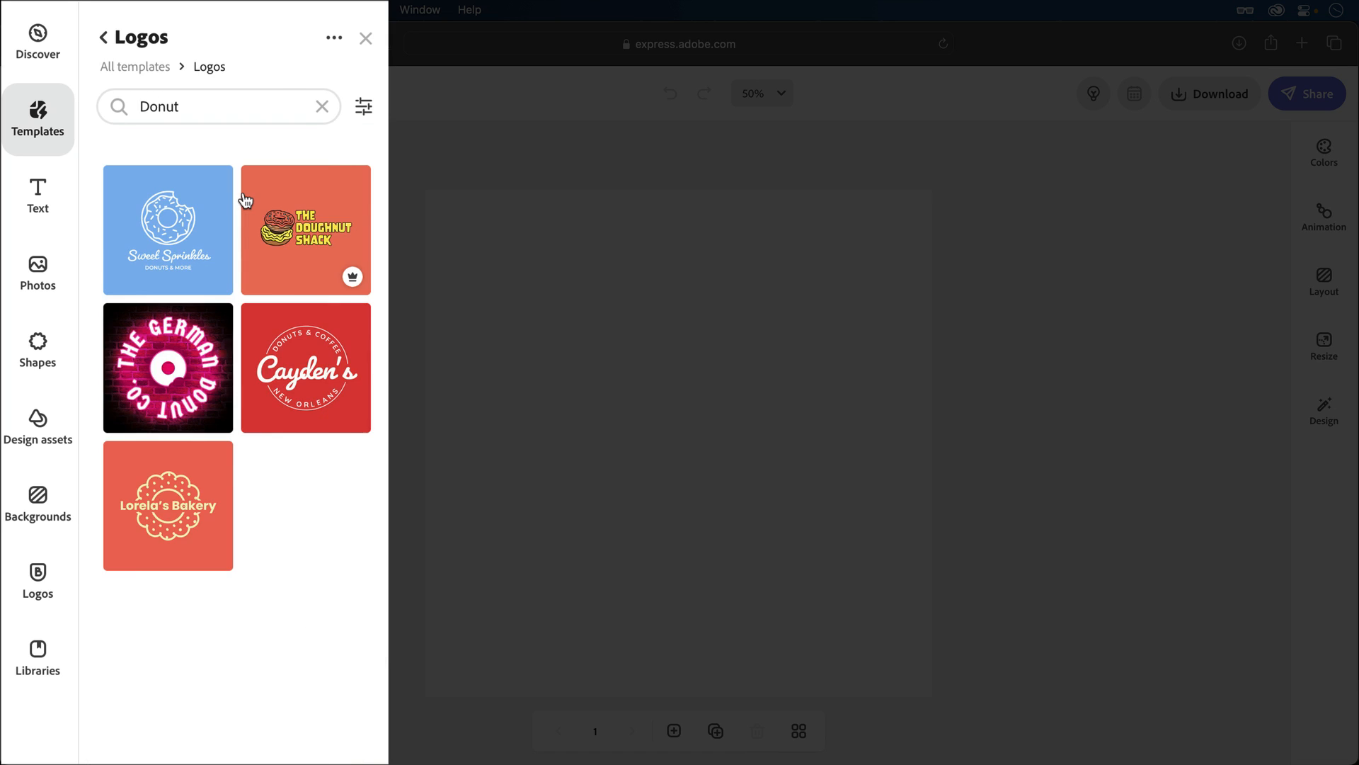
click(306, 229)
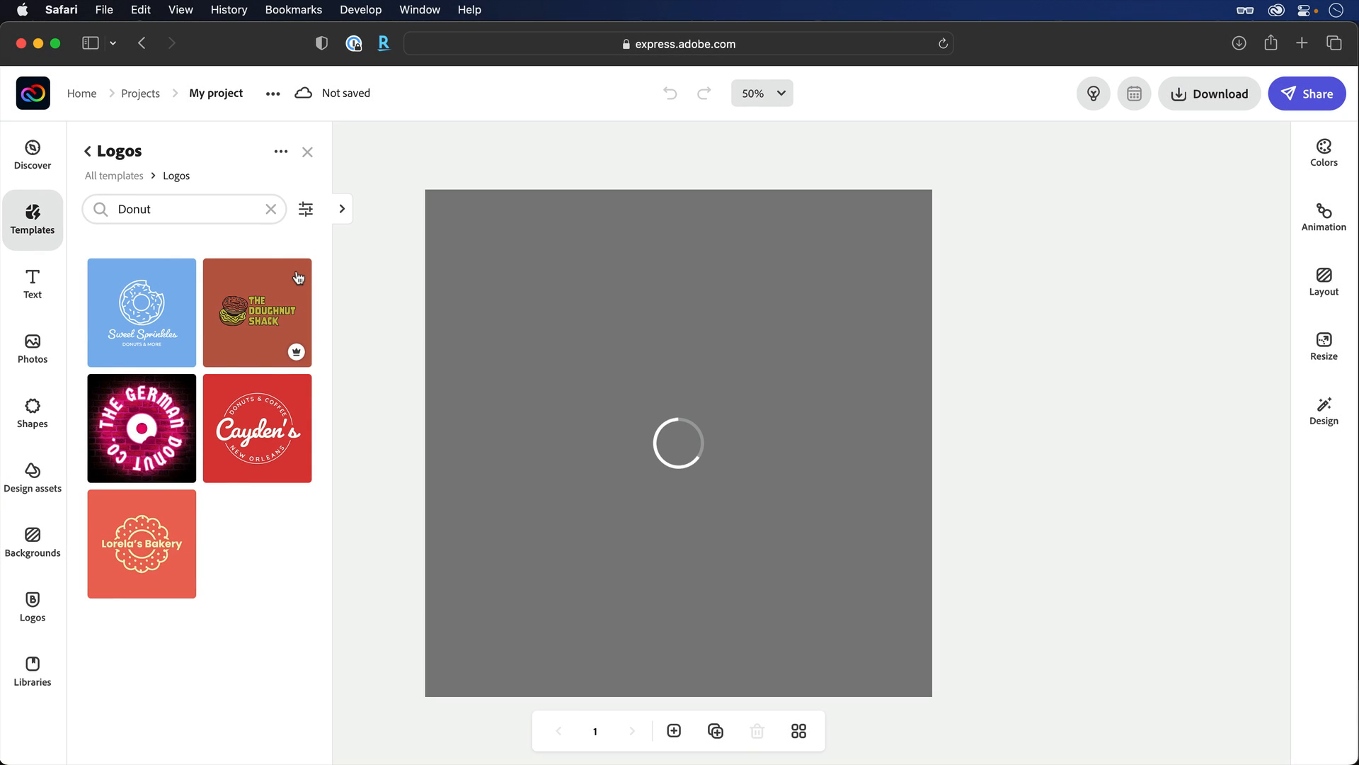
- Reword the logo text to 'Donut House' and colour it cream #F3F0DA
click(257, 311)
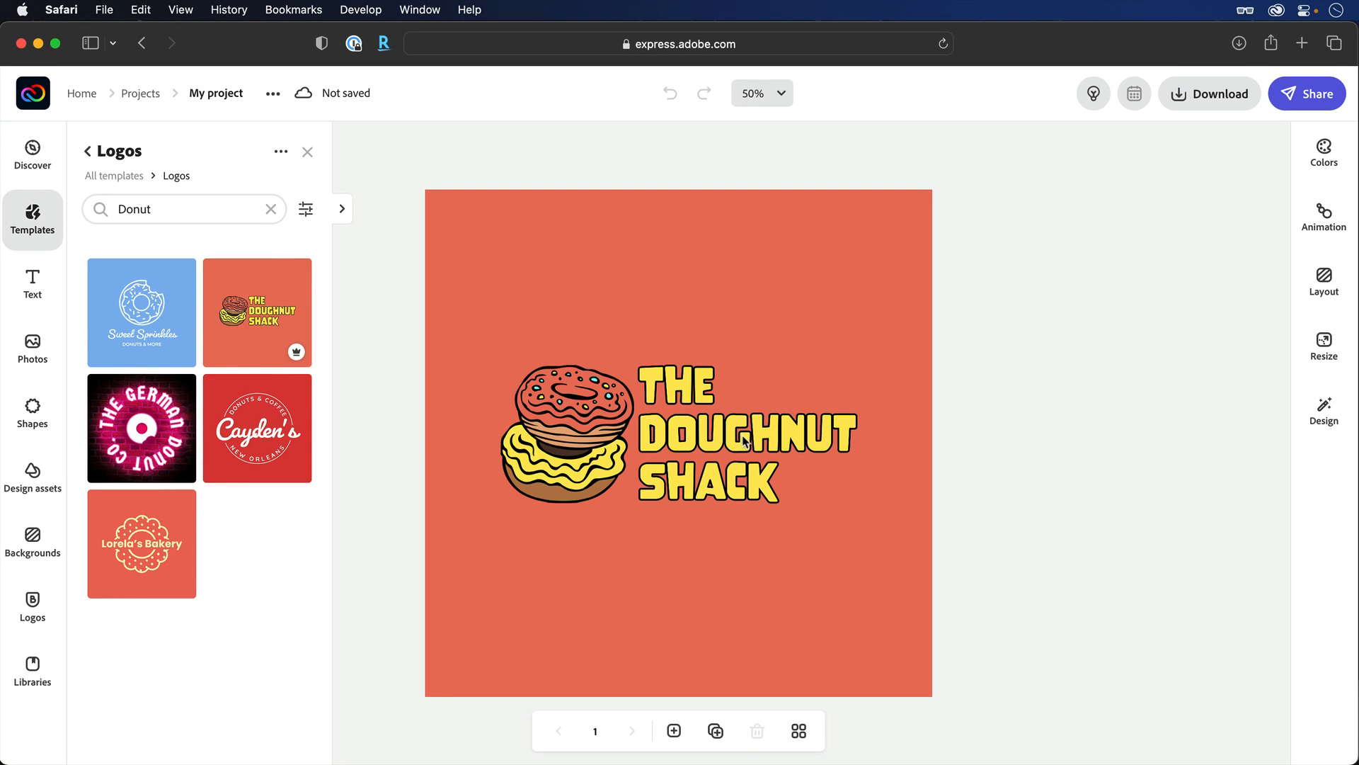
double_click(747, 434)
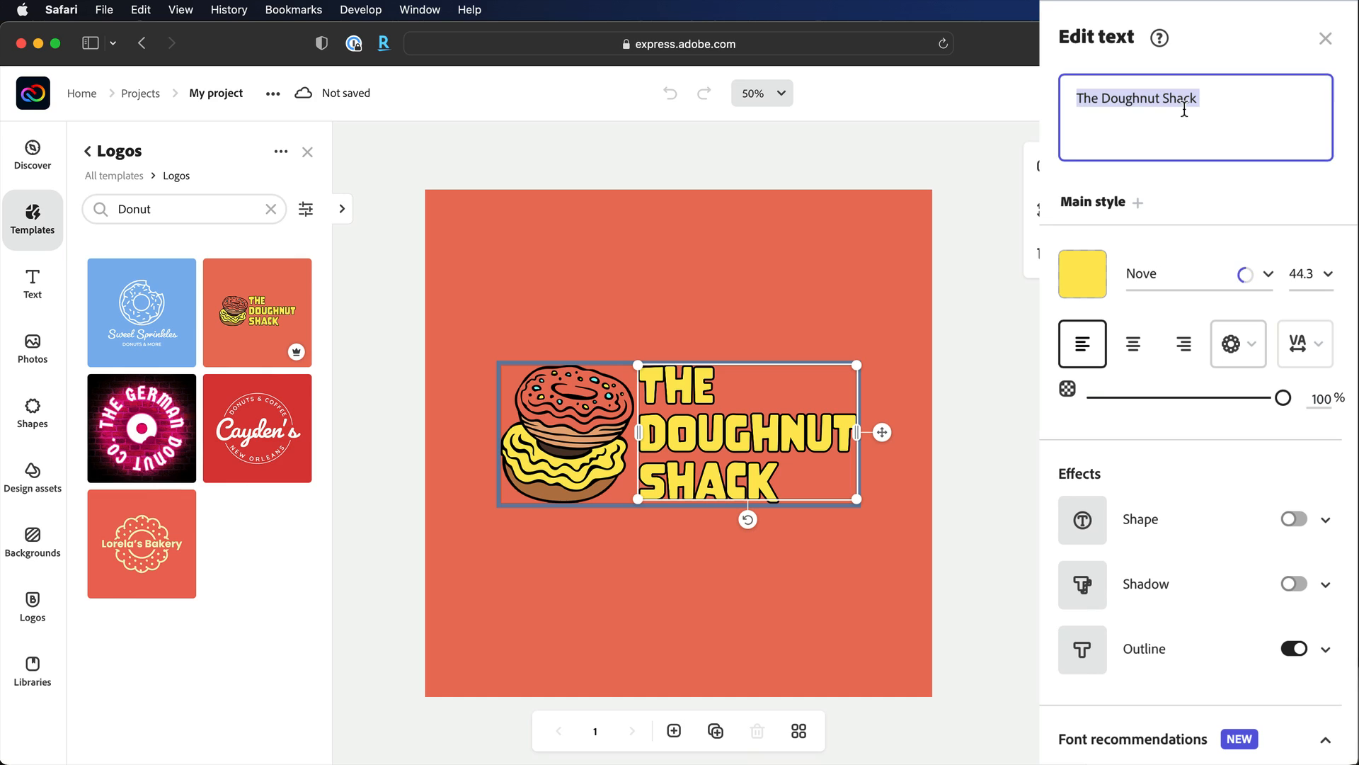
text(Donut House)
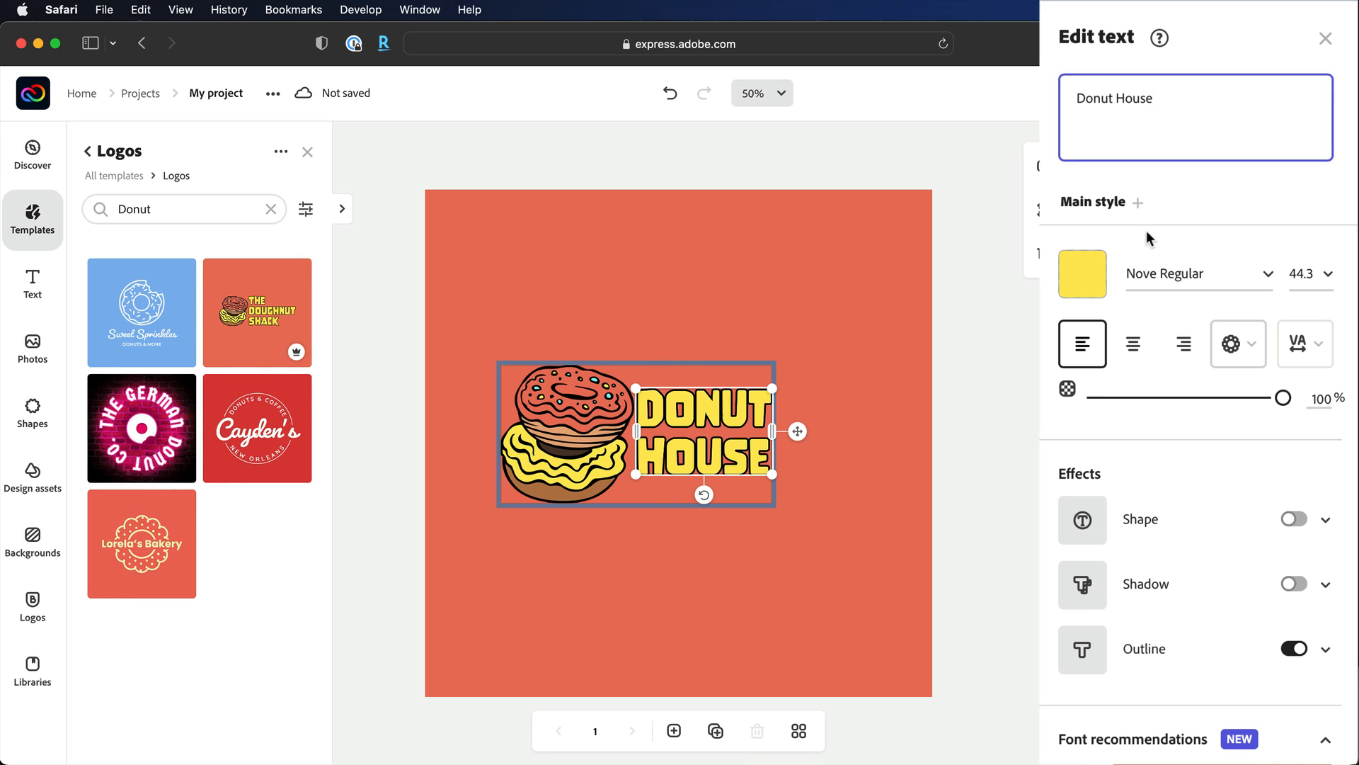
click(1080, 273)
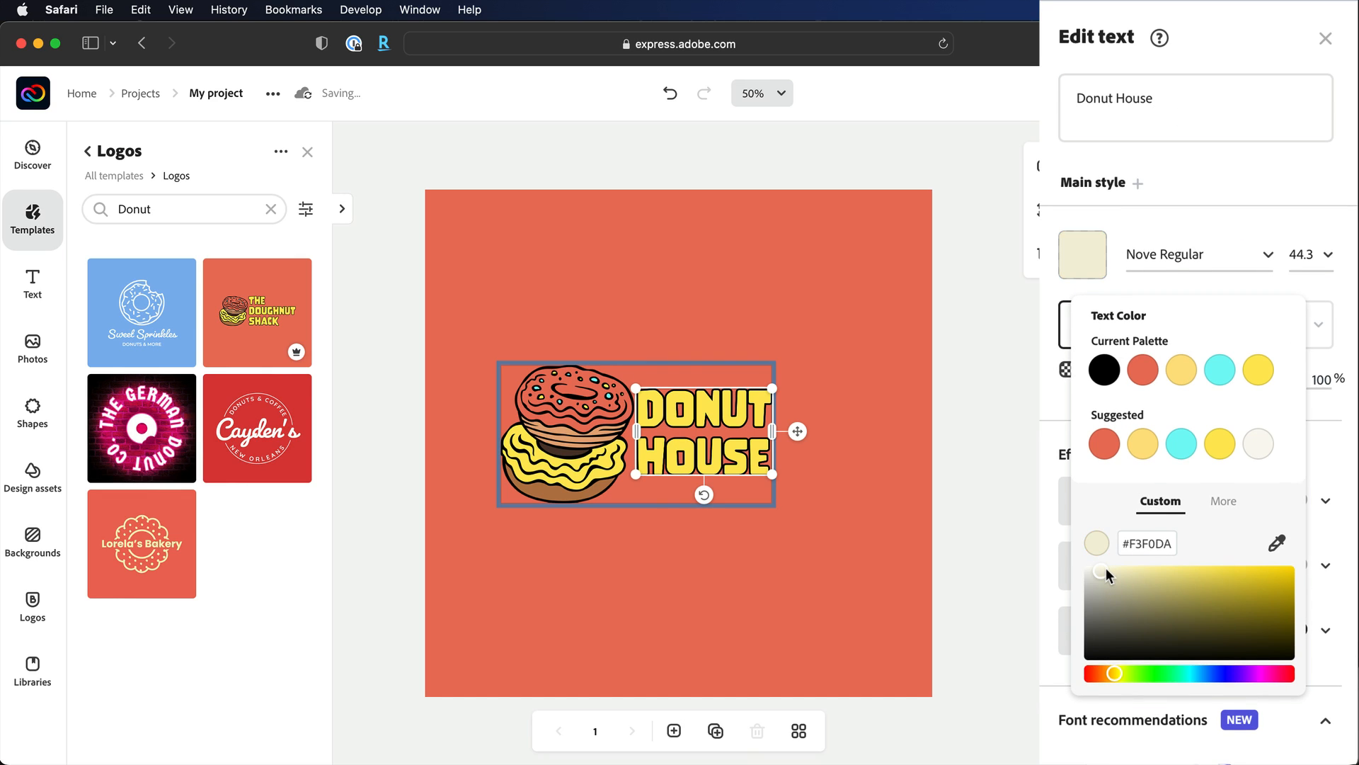
click(1234, 324)
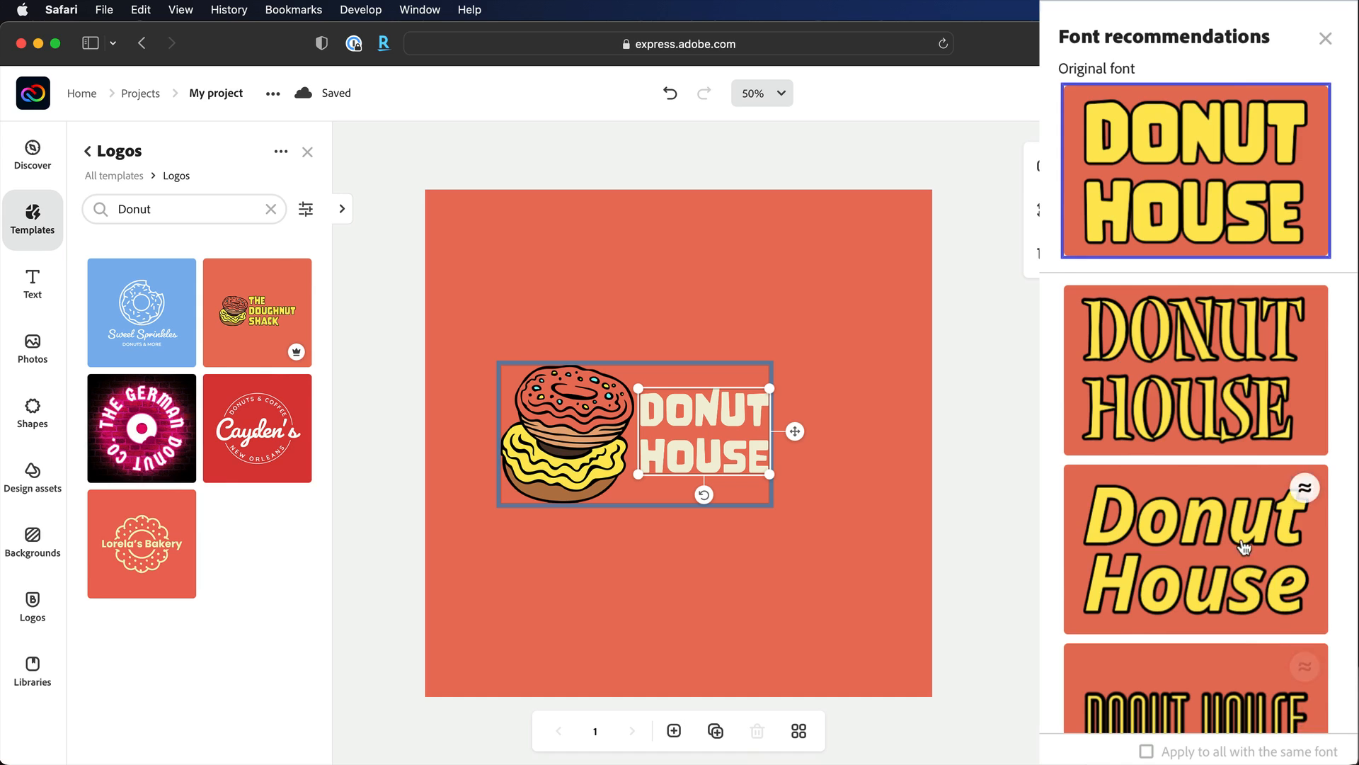
- Give the text a bold serif font, enlarge it, and swap in a frosted donut illustration
click(1195, 549)
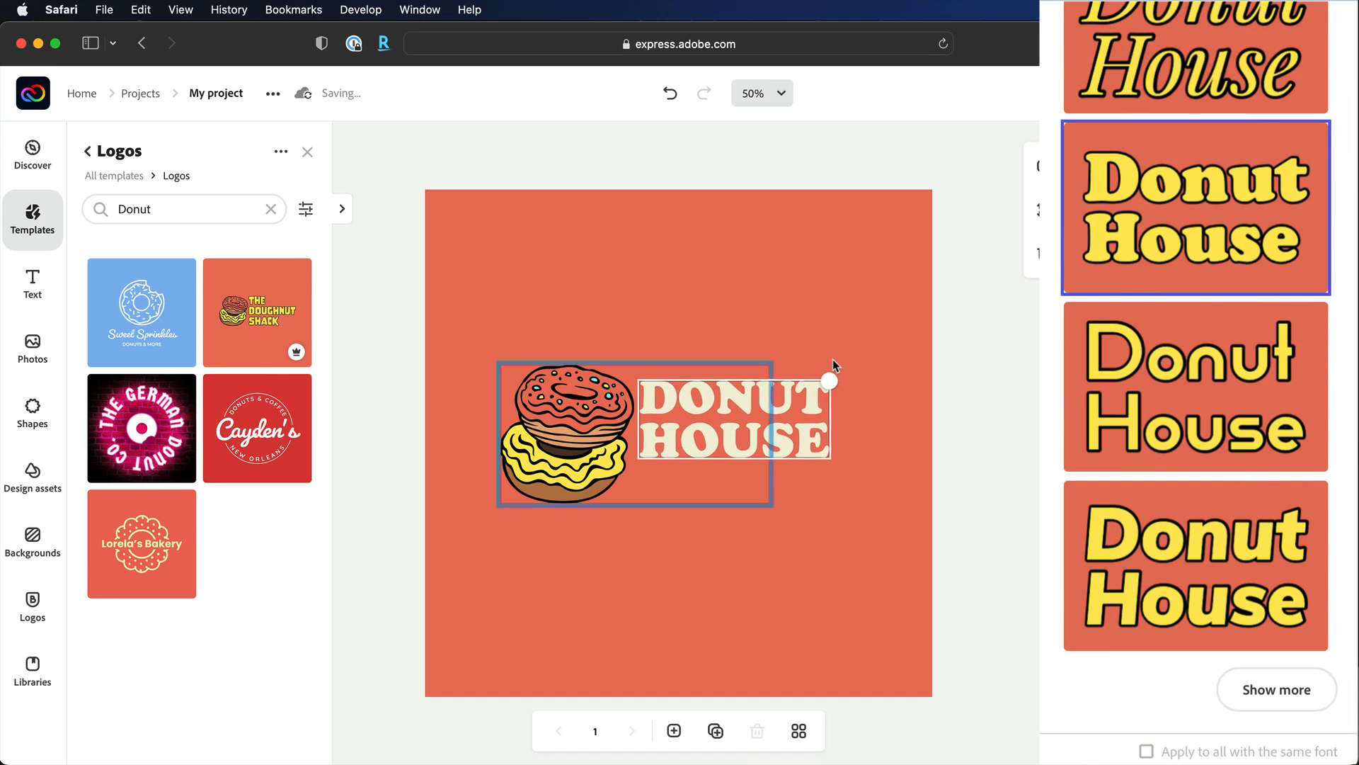
click(732, 430)
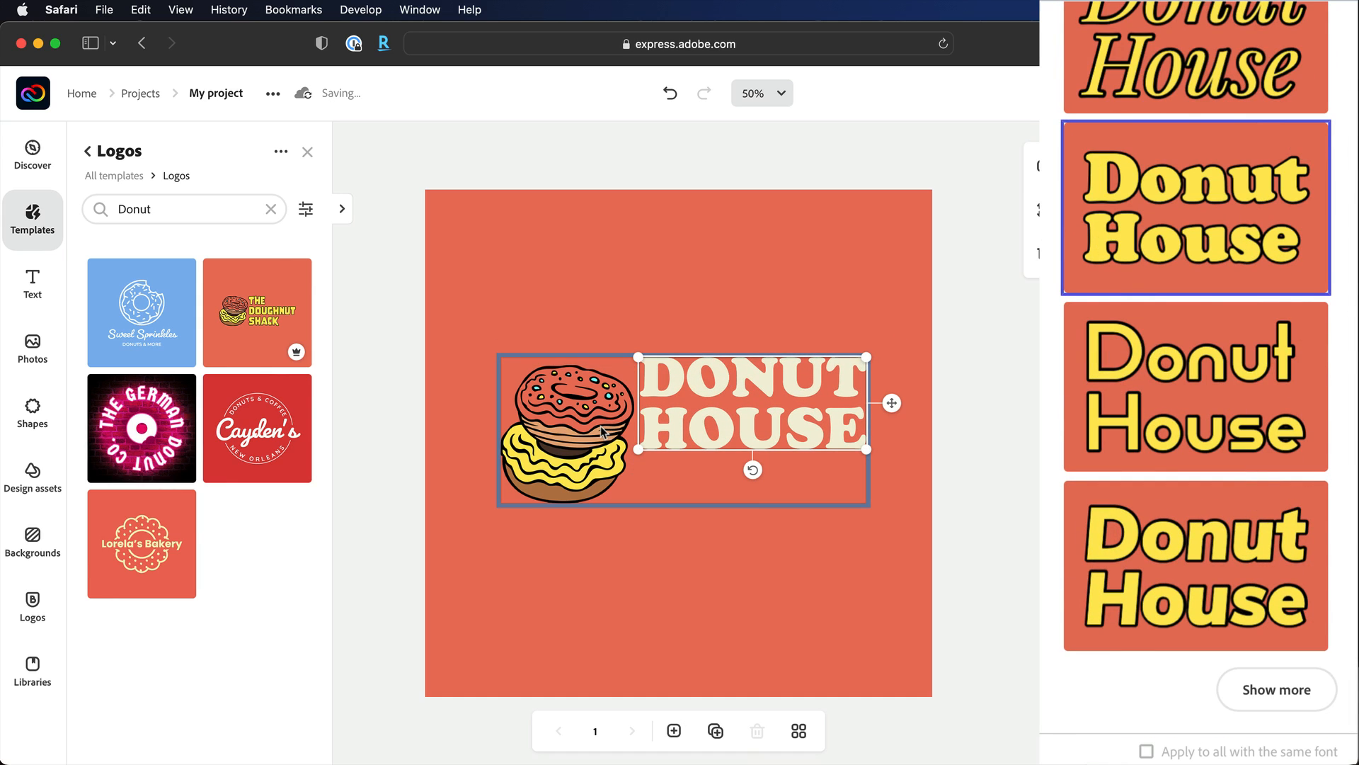
click(568, 425)
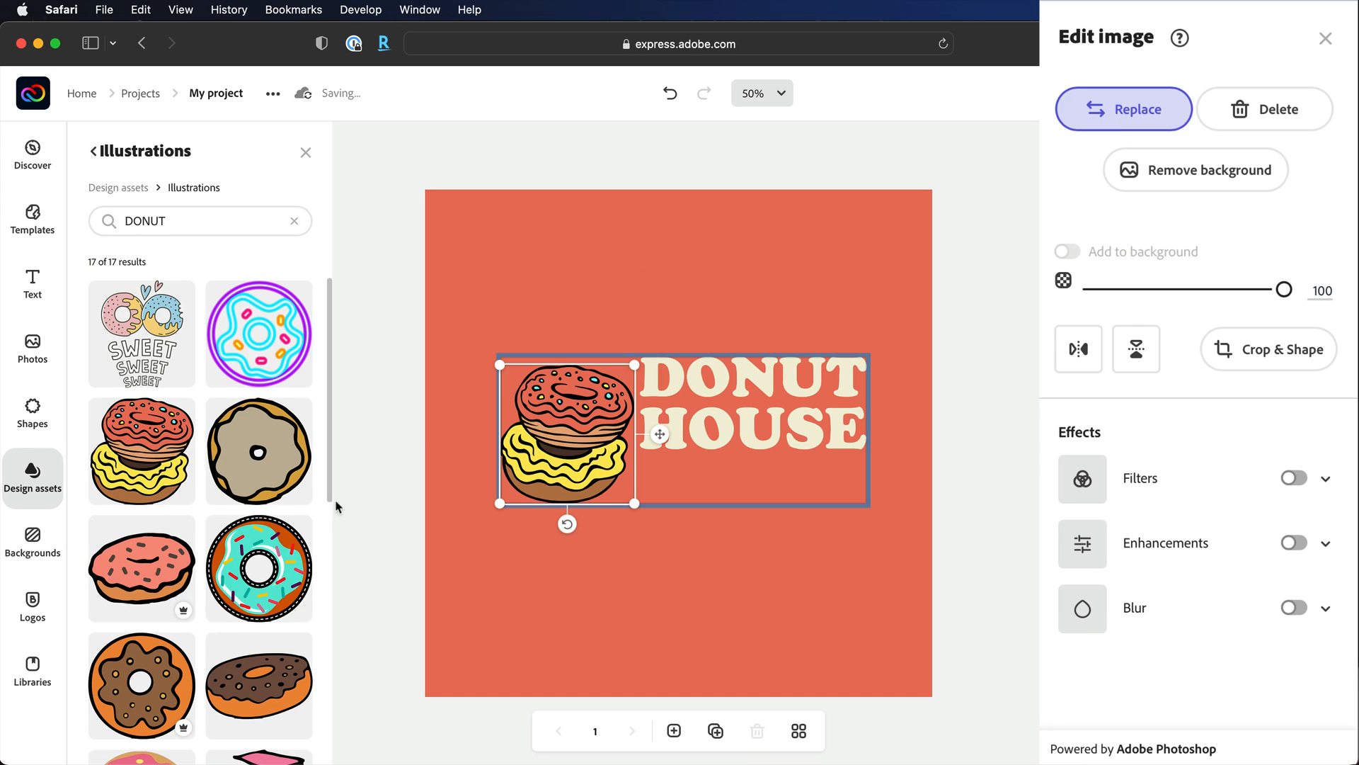
click(862, 317)
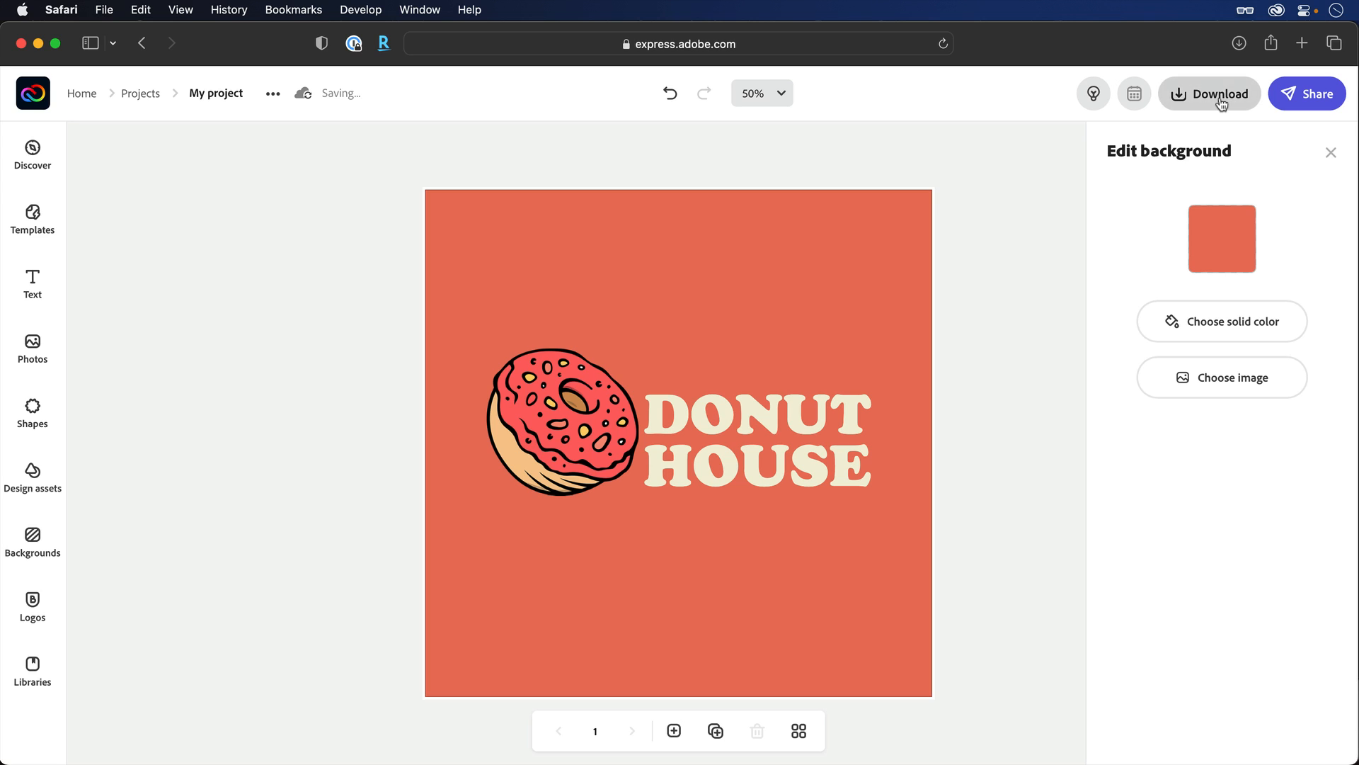
click(1209, 93)
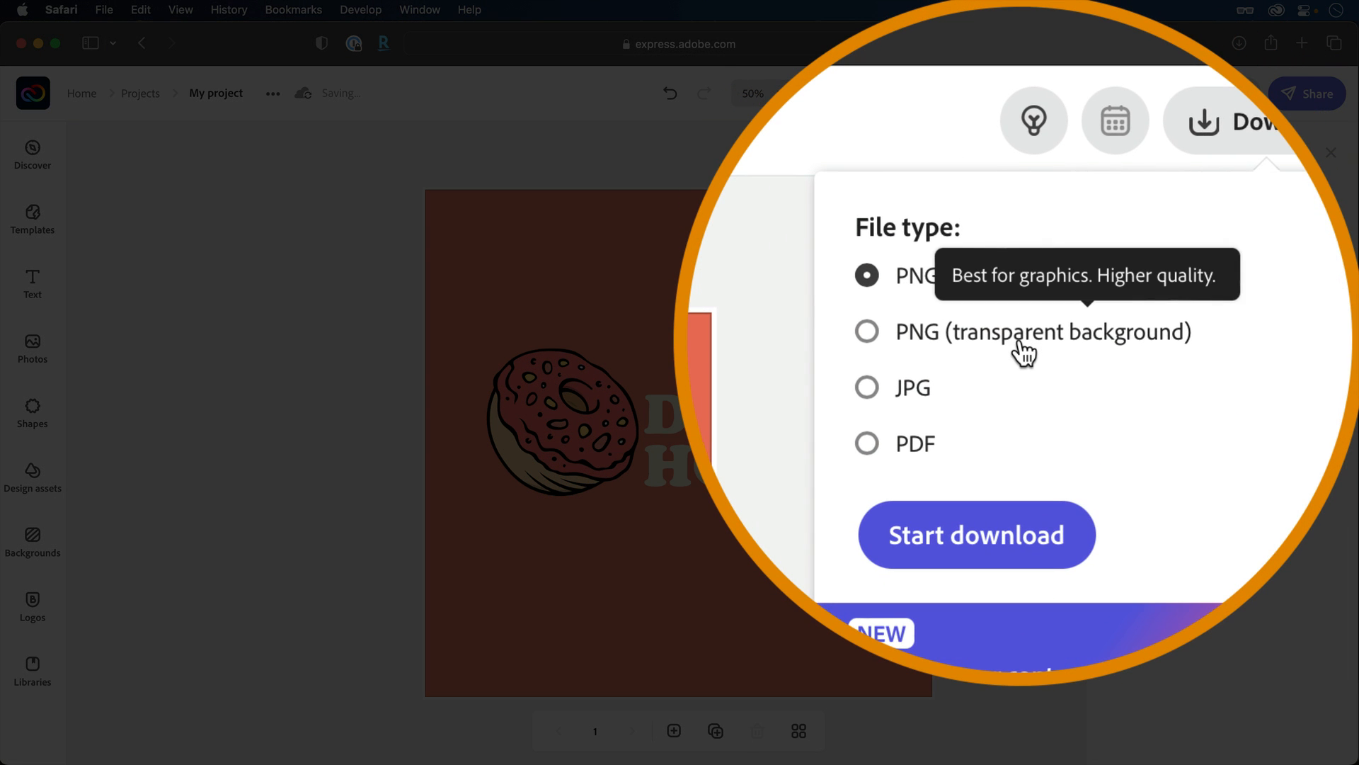